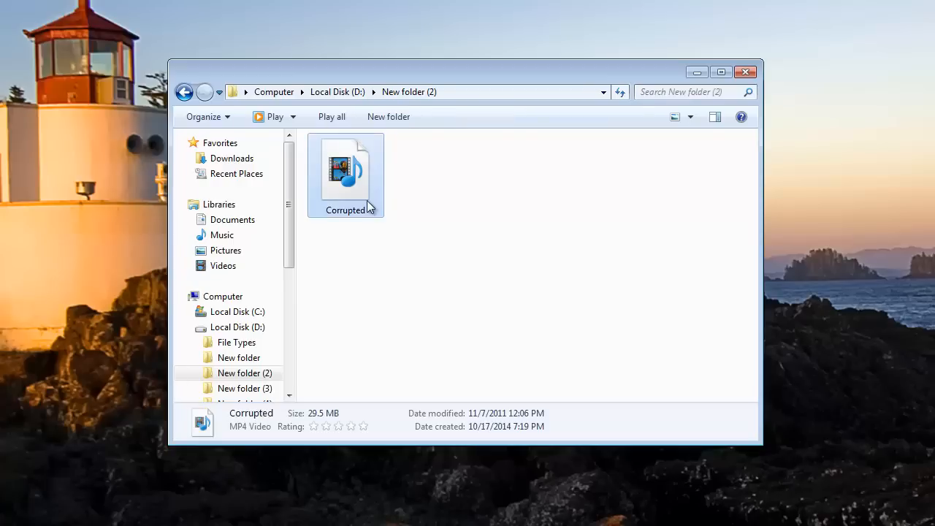
Try playing Corrupted.mp4 in Windows Media Player twice, dismissing both cannot-play errors
right_click(345, 175)
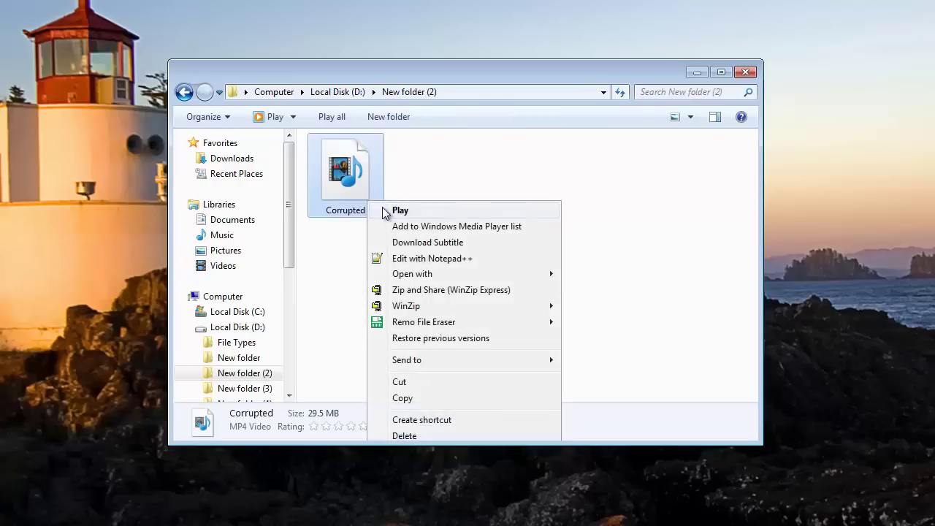
click(400, 209)
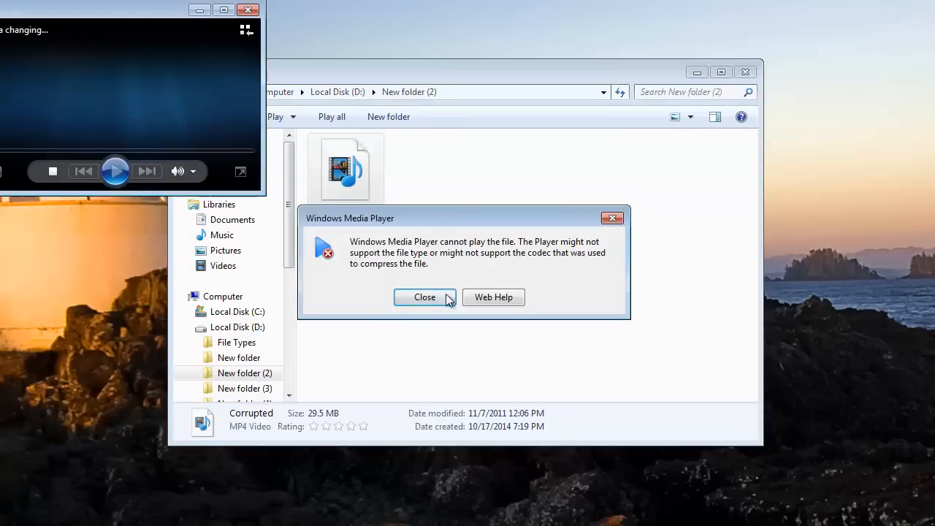
click(424, 297)
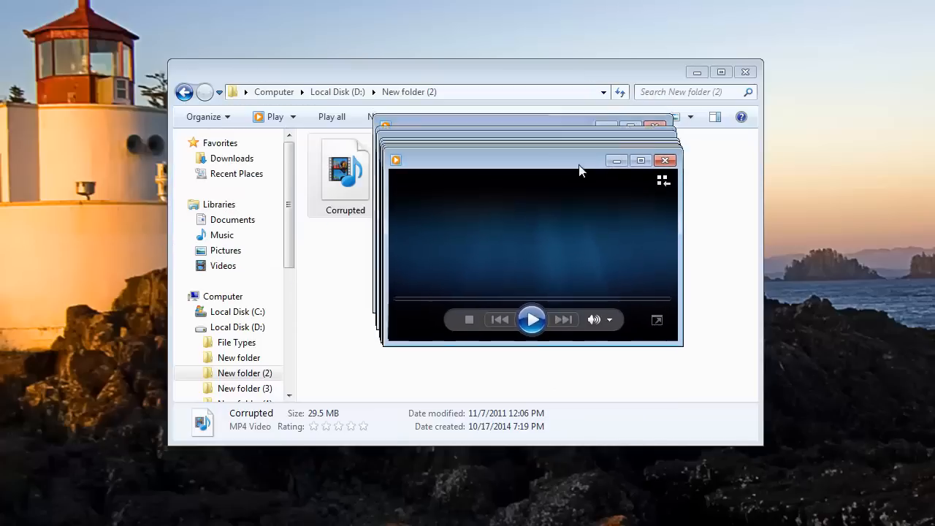
click(532, 320)
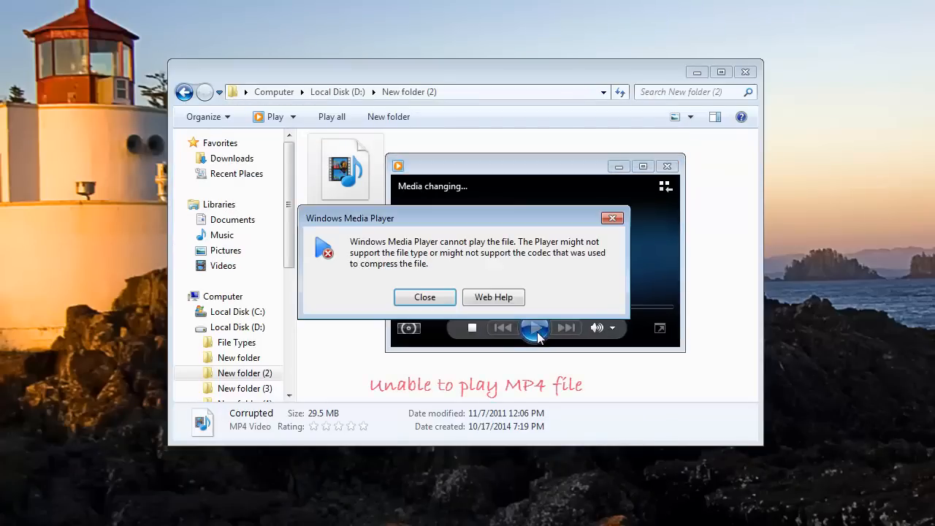
drag(439, 218, 514, 234)
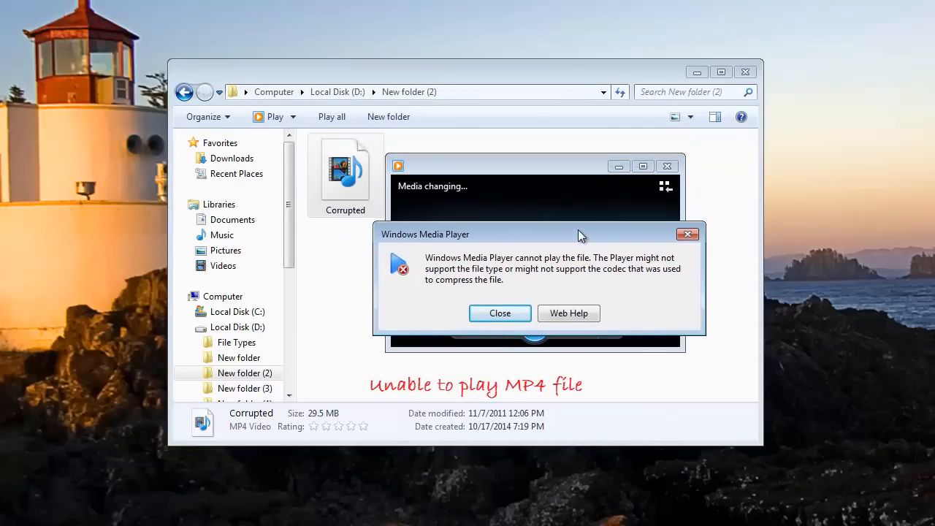
click(500, 313)
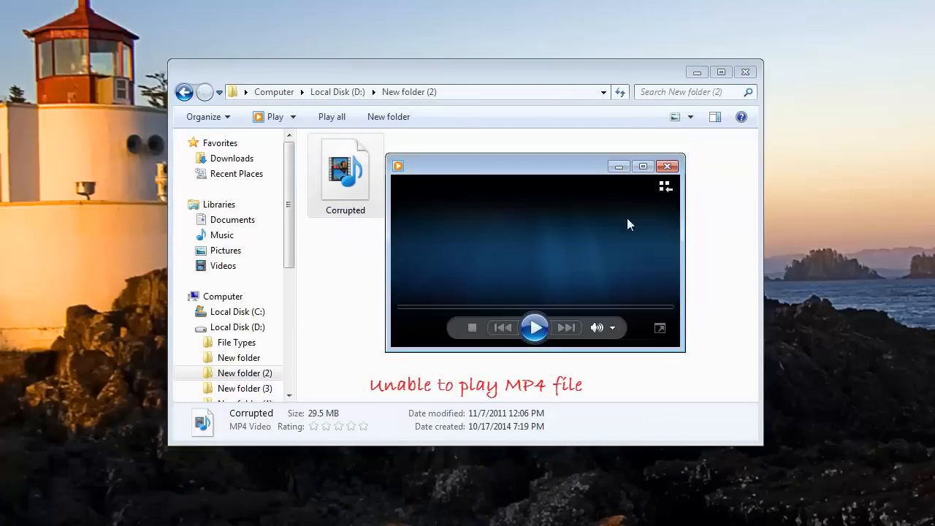
click(666, 166)
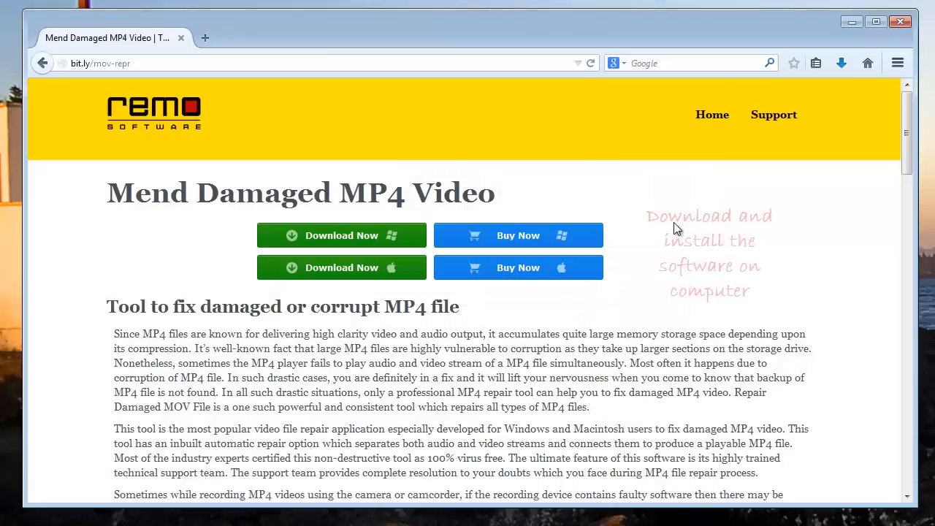
mouse_move(342, 235)
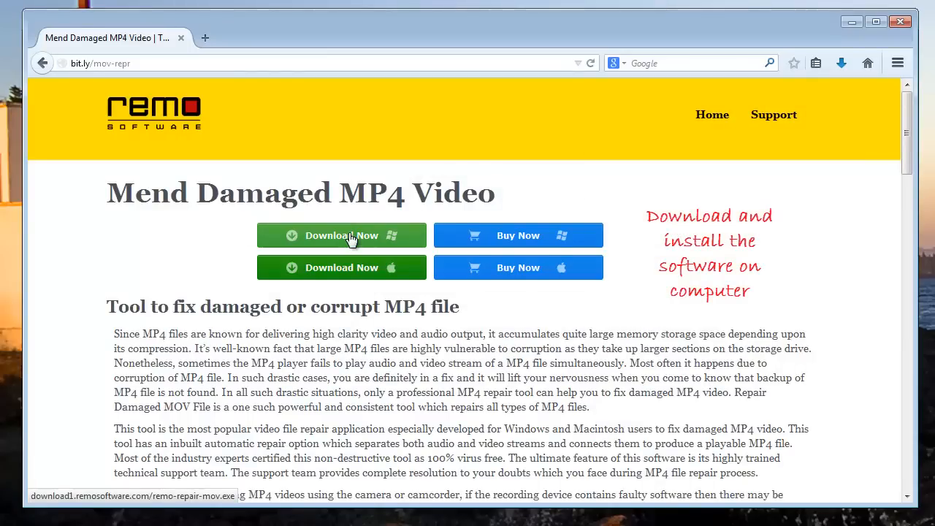
mouse_move(851, 21)
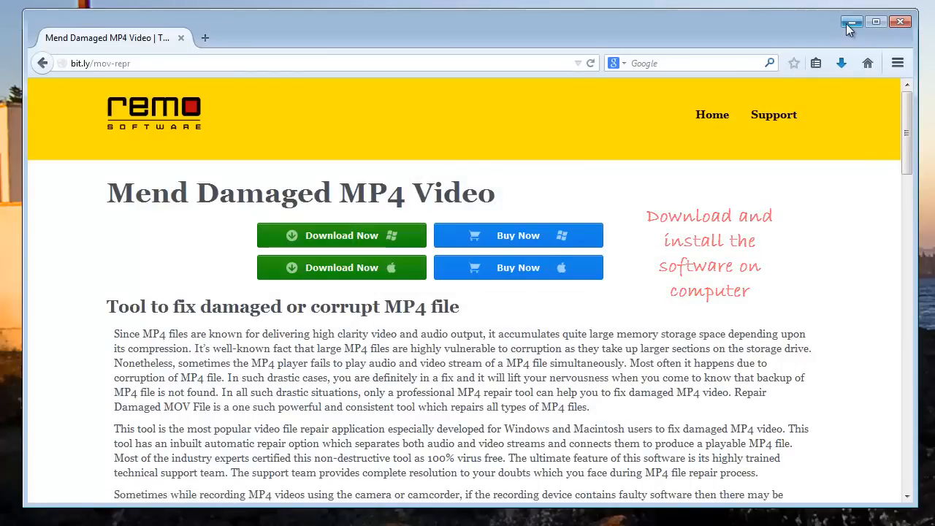
Minimize the browser showing the Remo Mend Damaged MP4 Video page
click(852, 22)
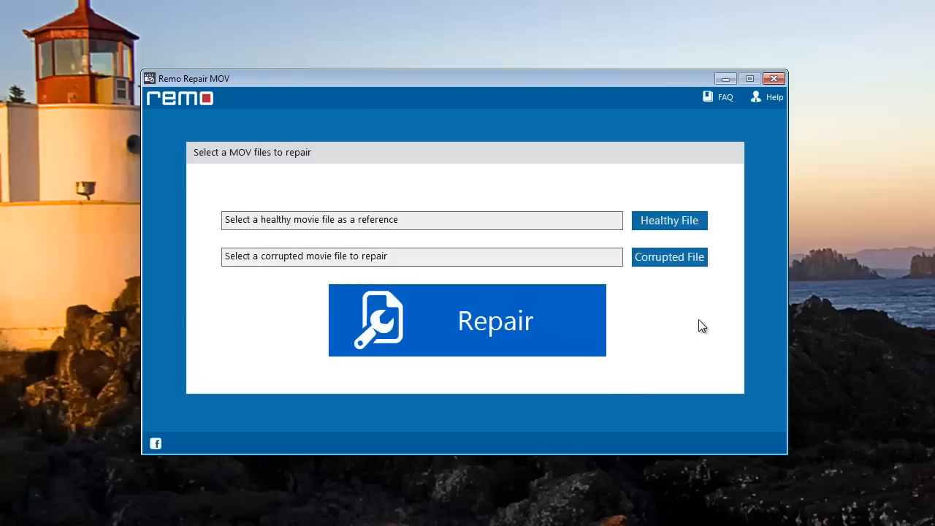
mouse_move(681, 212)
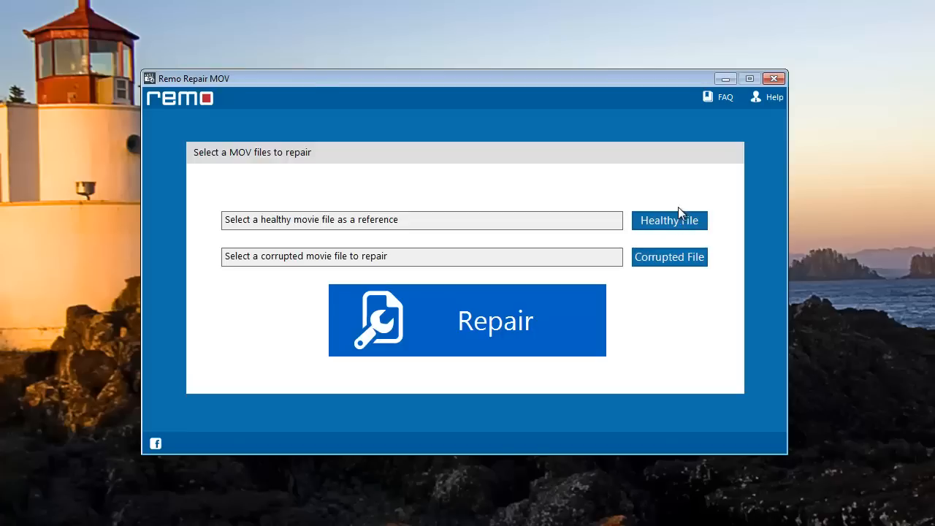
mouse_move(669, 220)
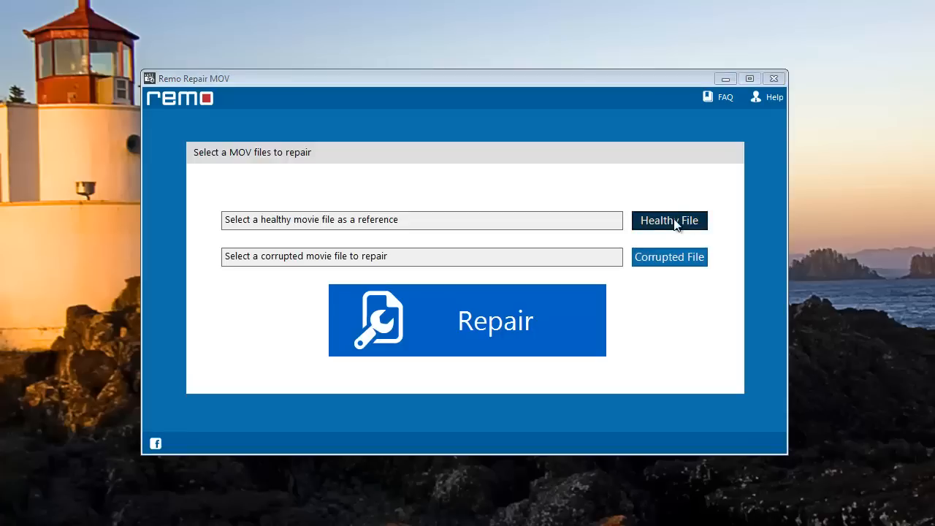
Choose Repaired.MP4 from Local Disk (C:) as the healthy reference video
click(669, 220)
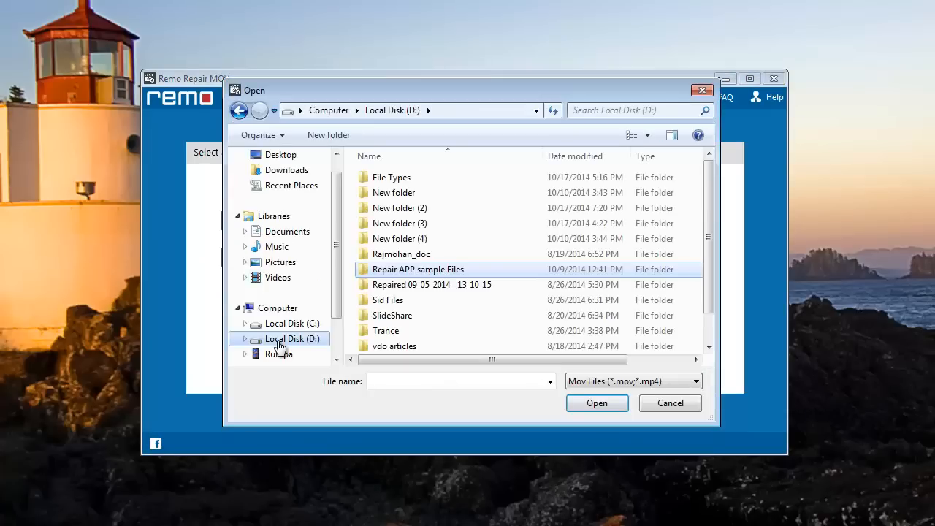
click(387, 300)
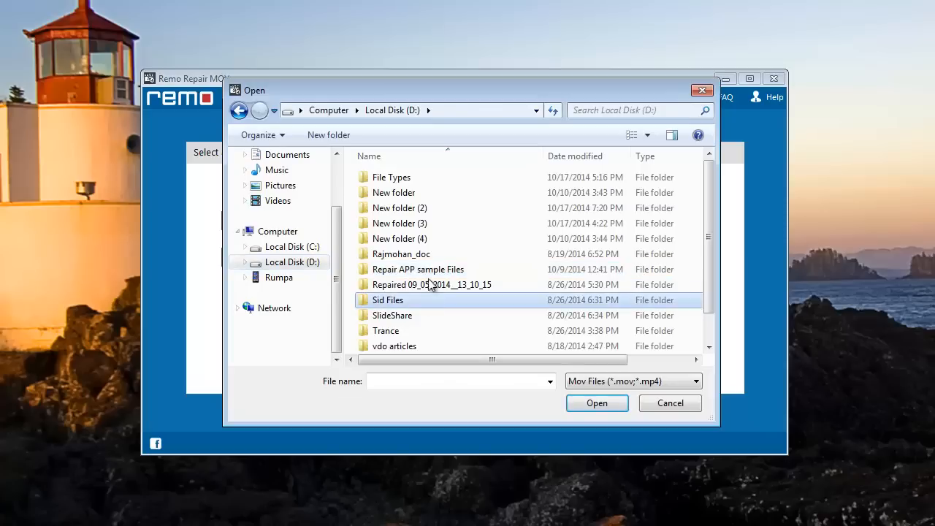
double_click(399, 208)
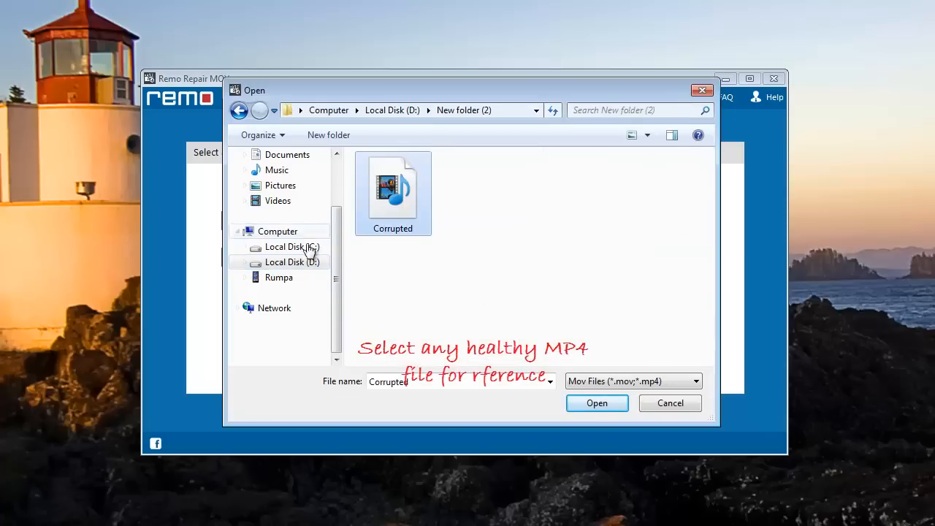
click(292, 246)
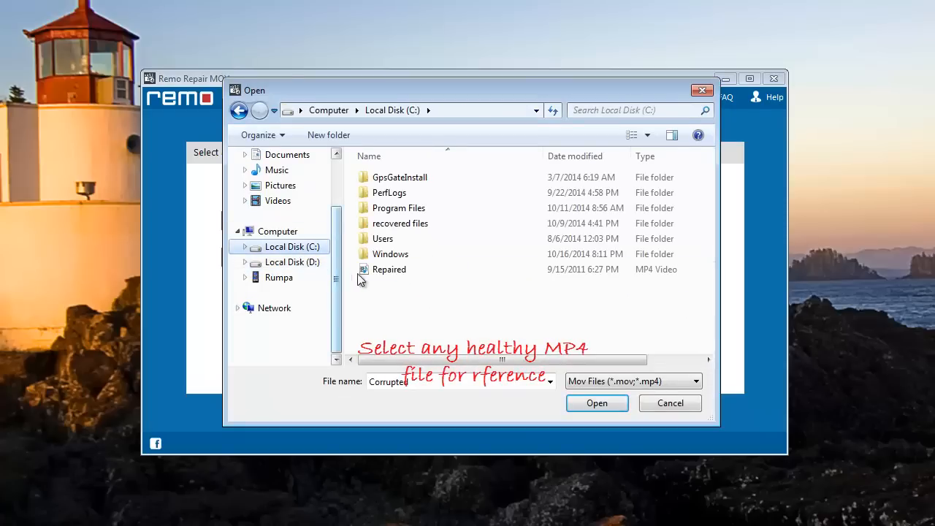
mouse_move(389, 269)
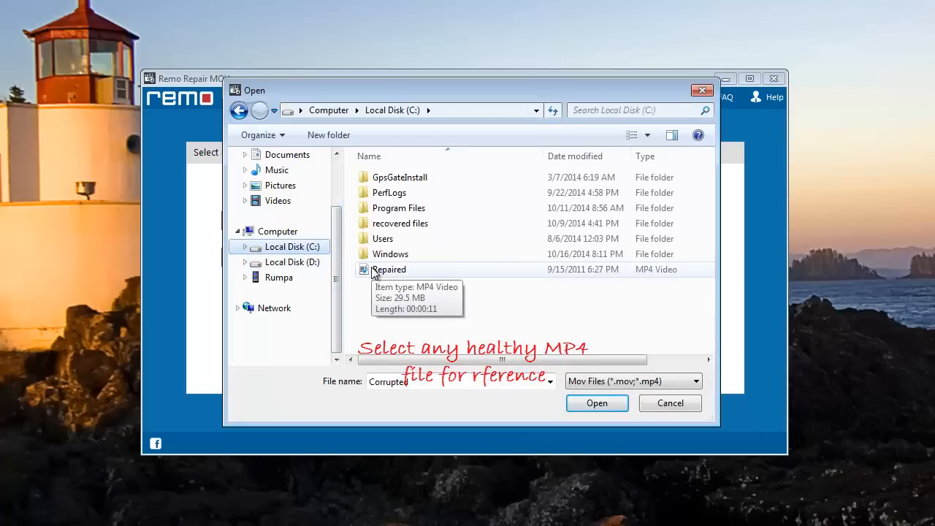
click(390, 269)
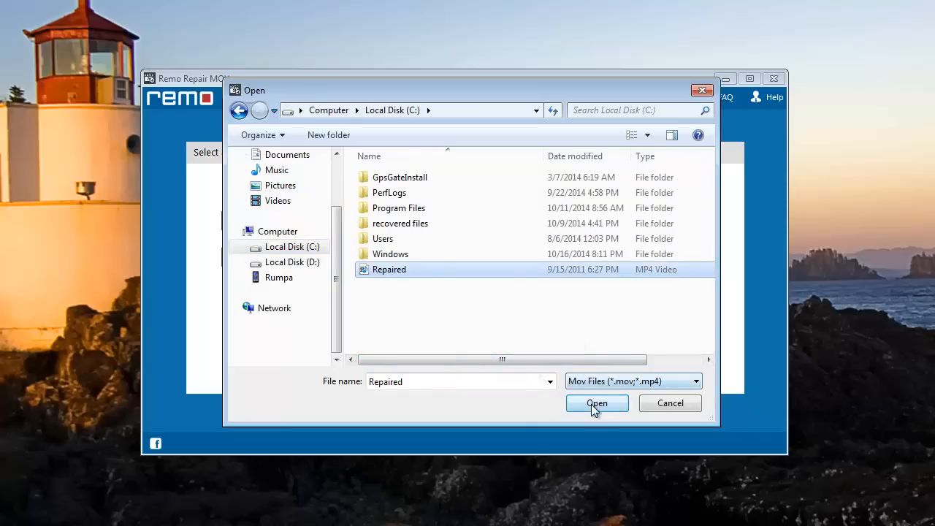
click(597, 403)
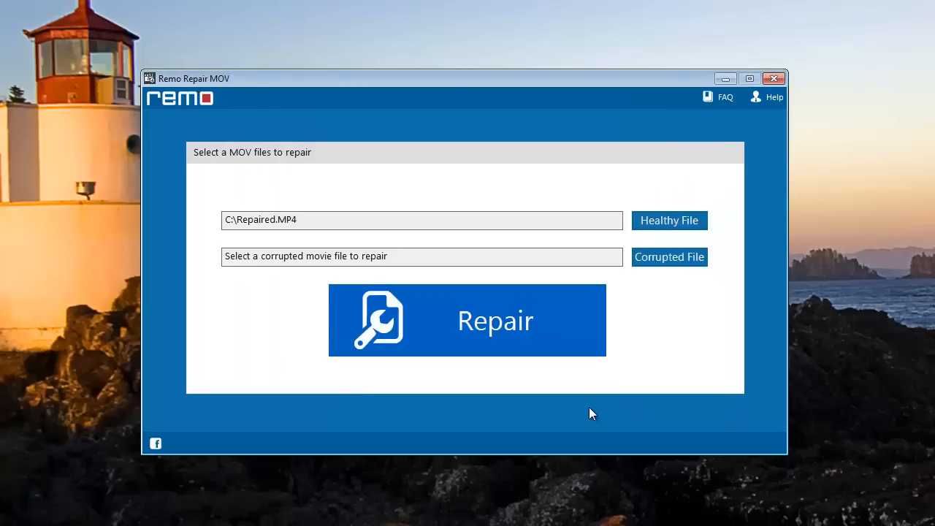
mouse_move(655, 264)
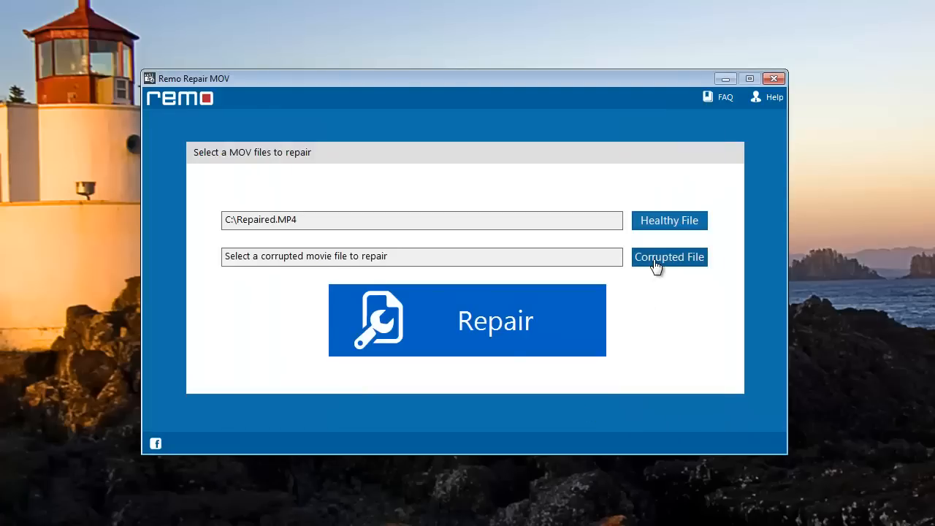
Choose Corrupted.MP4 from D:\New folder (2) as the video to repair
click(669, 257)
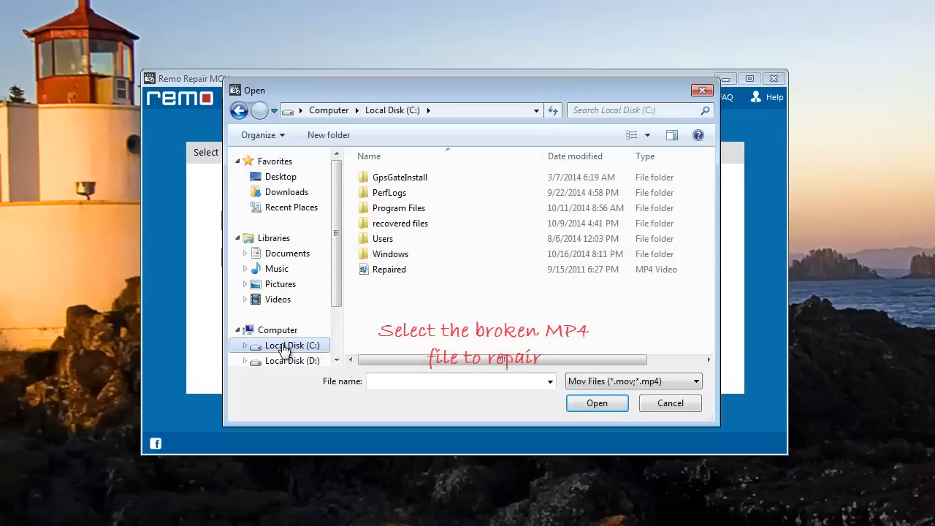
click(292, 361)
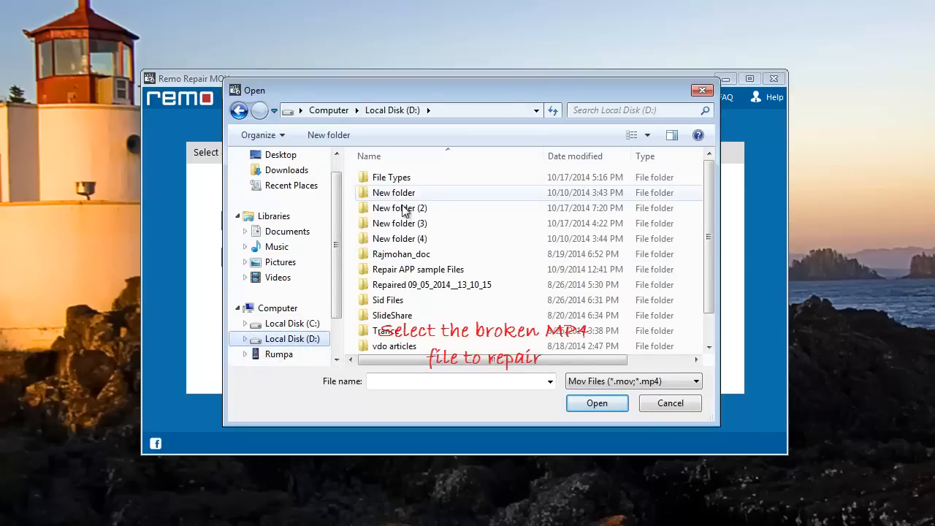
double_click(400, 207)
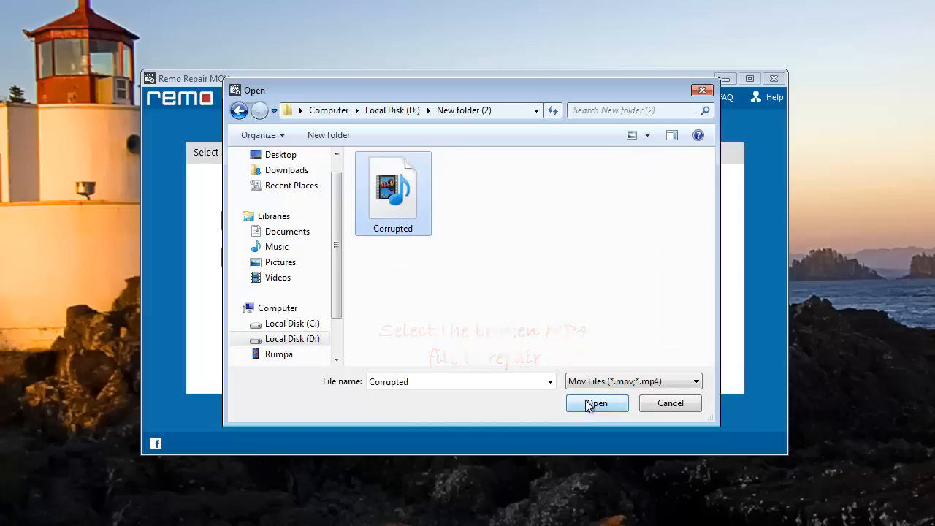
click(597, 404)
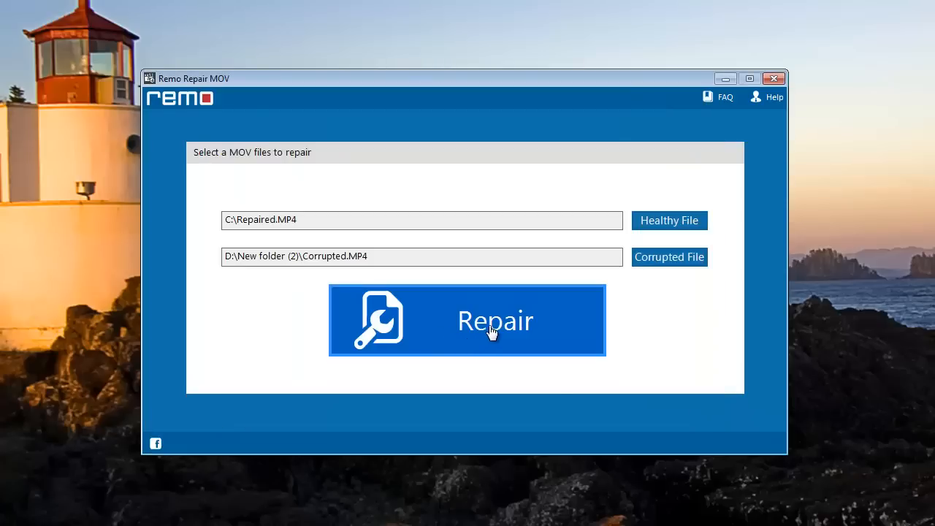
Run the repair, yielding a 29.05 MB, two-track, 11-second video
click(467, 320)
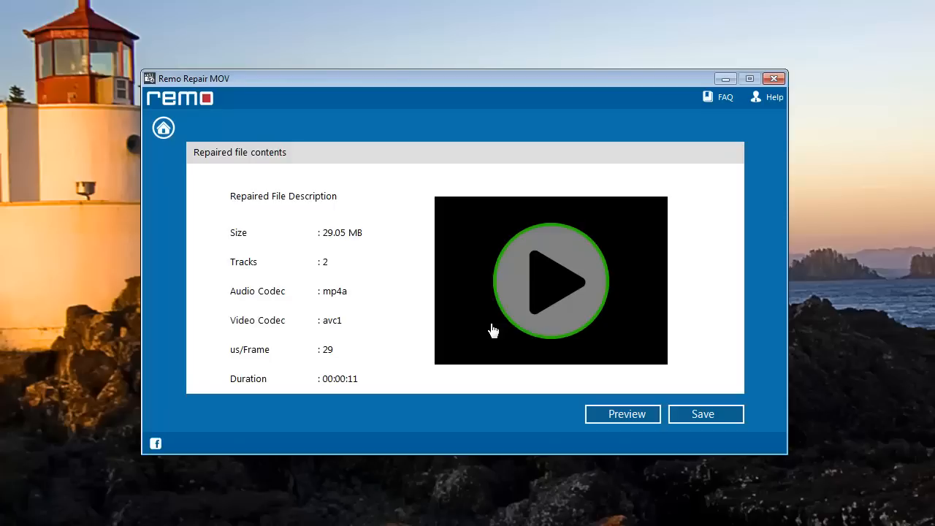
mouse_move(551, 427)
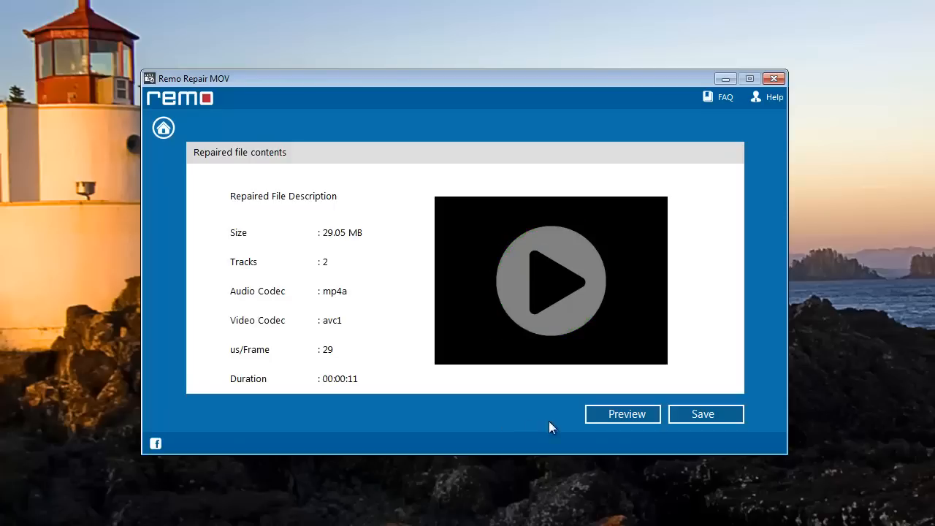
mouse_move(690, 424)
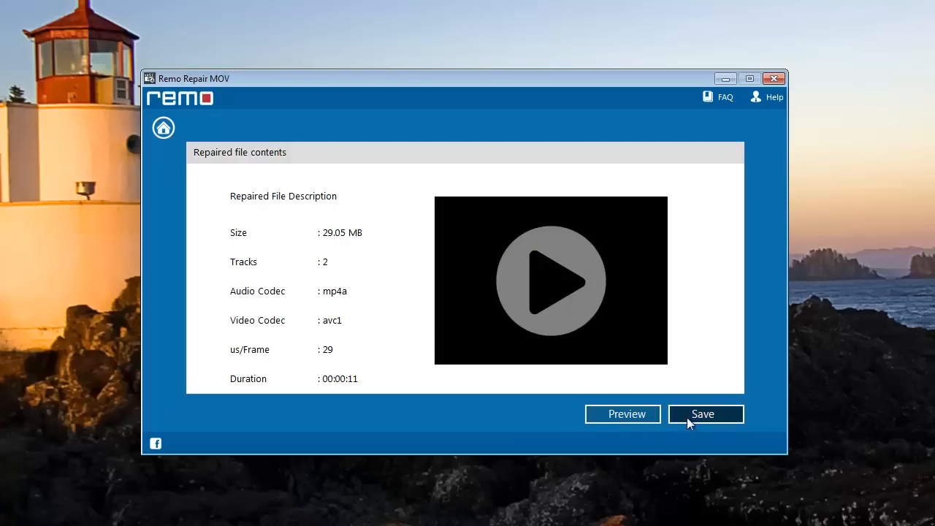
click(706, 415)
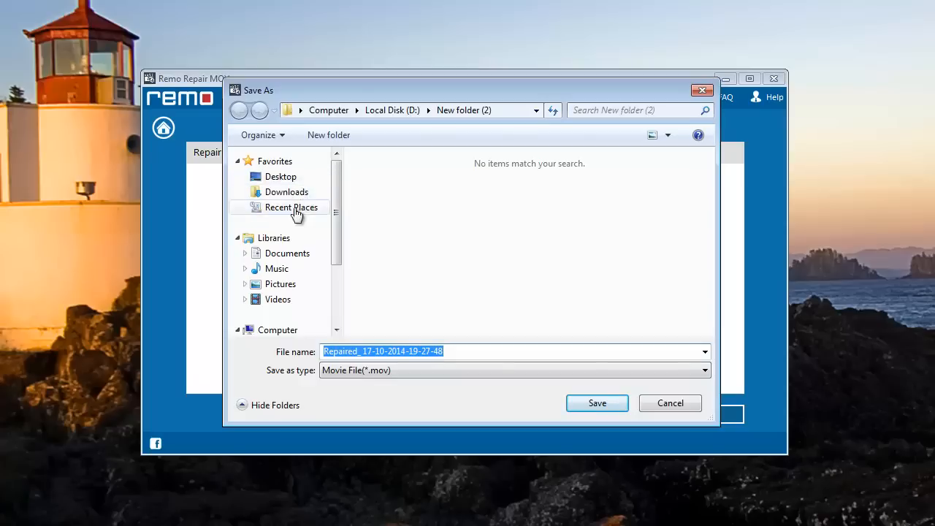
scroll(down, 3)
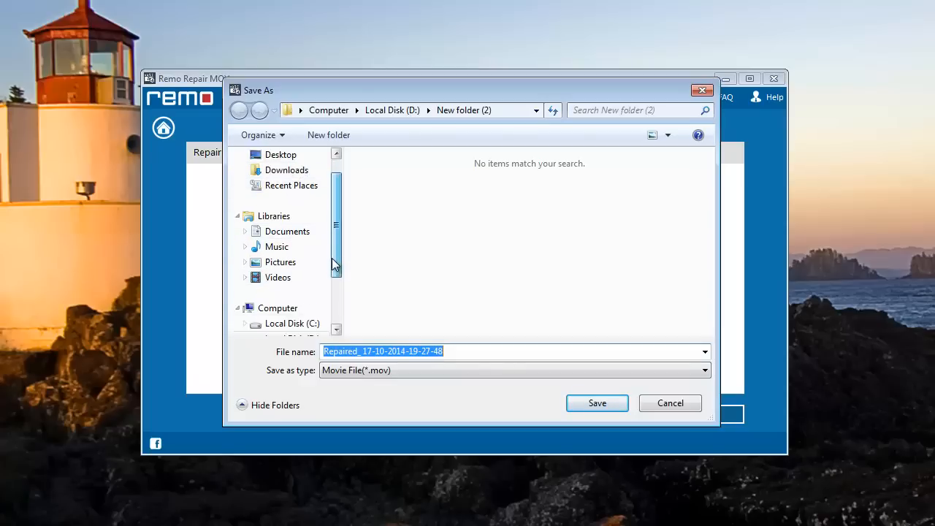
scroll(down, 3)
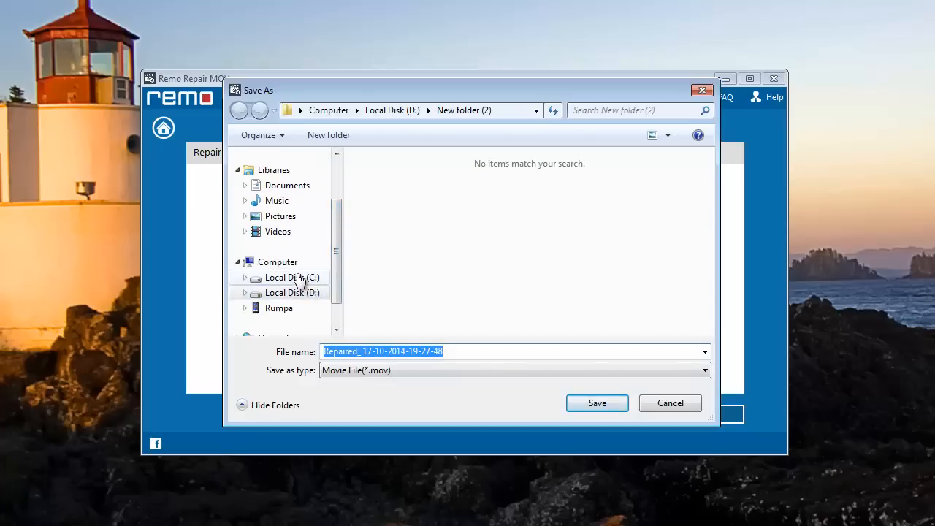
click(292, 277)
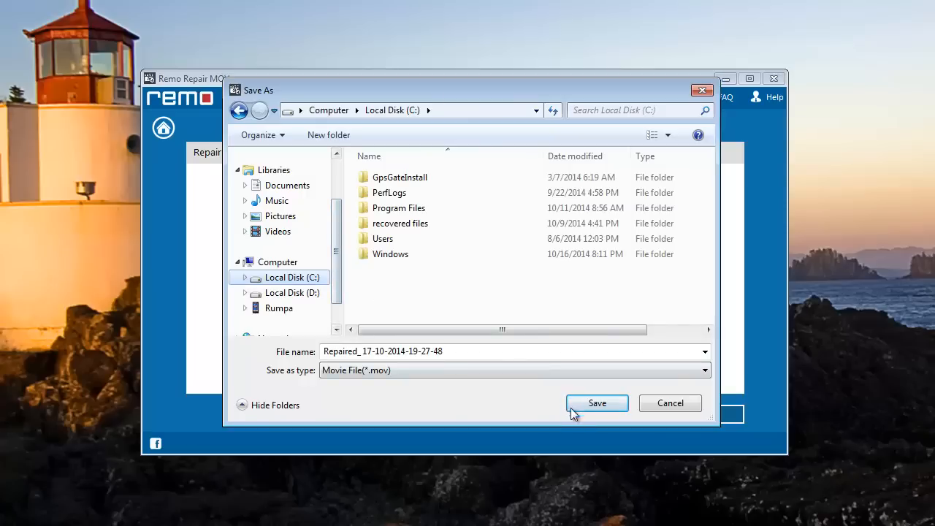
mouse_move(588, 408)
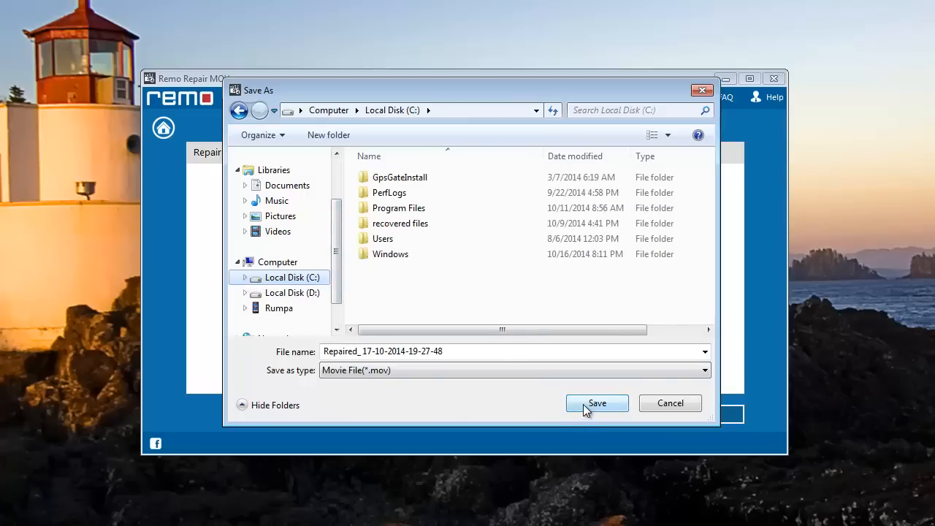
click(597, 404)
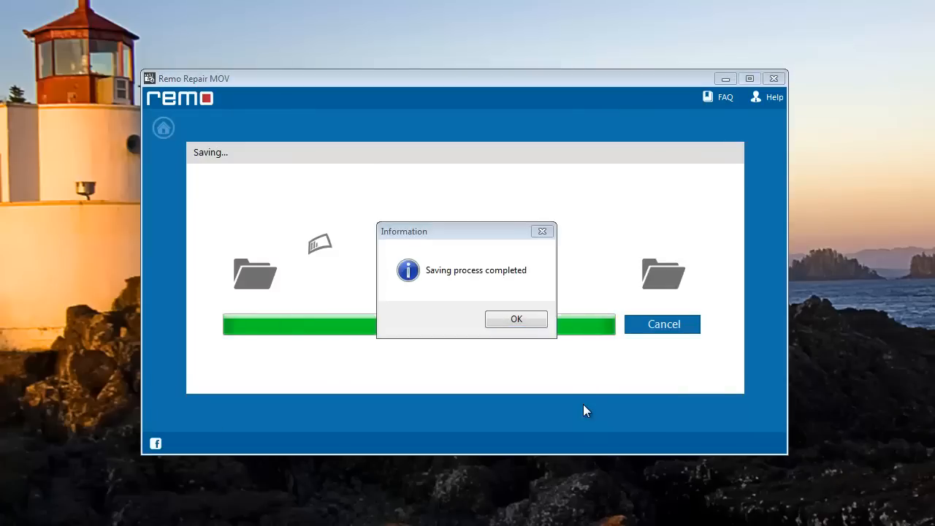
click(516, 319)
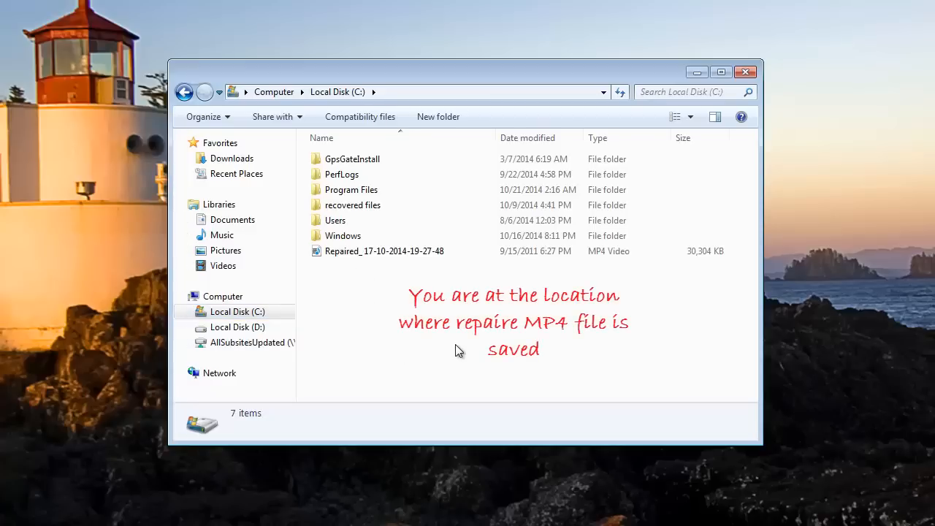
click(384, 251)
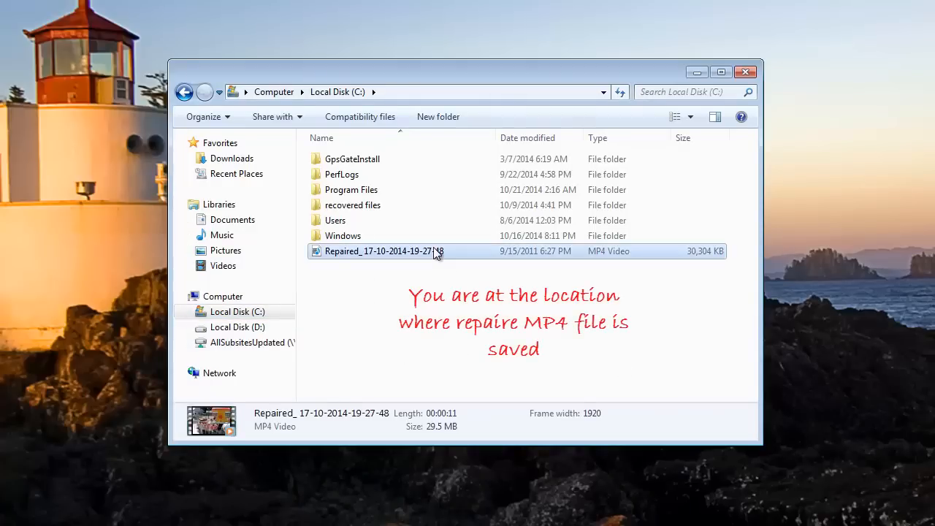
double_click(380, 250)
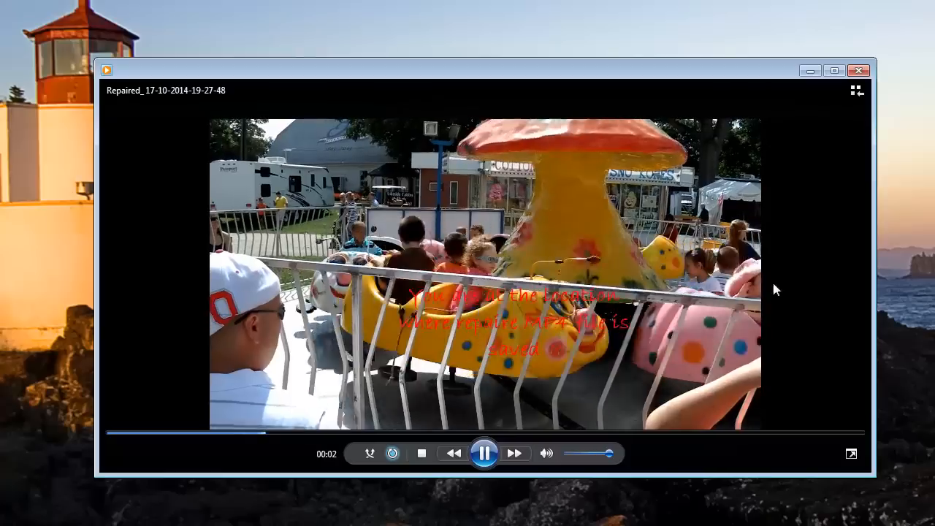